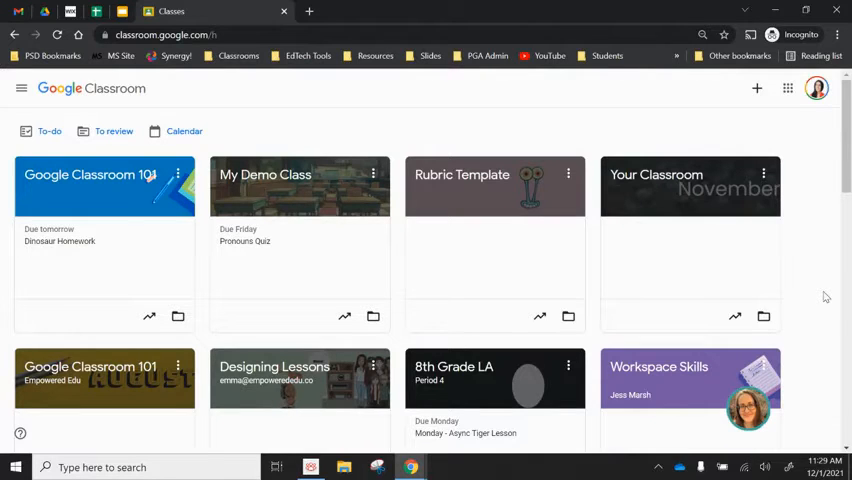
pyautogui.moveTo(776, 304)
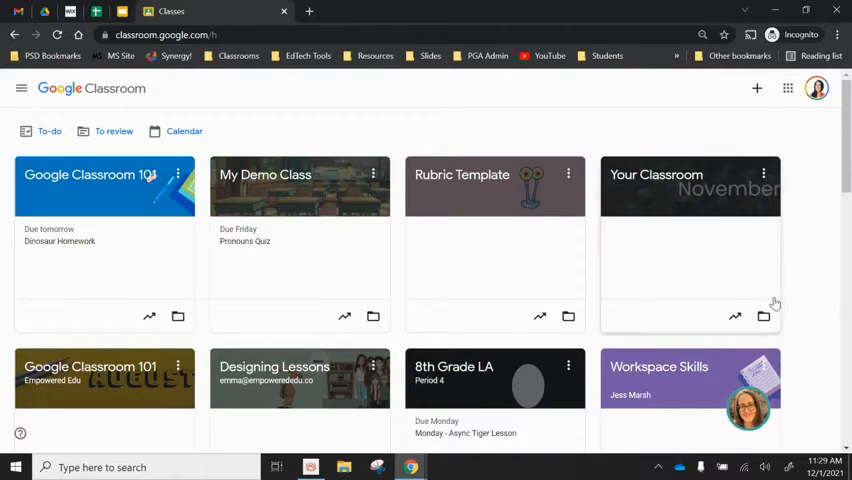
pyautogui.moveTo(828, 432)
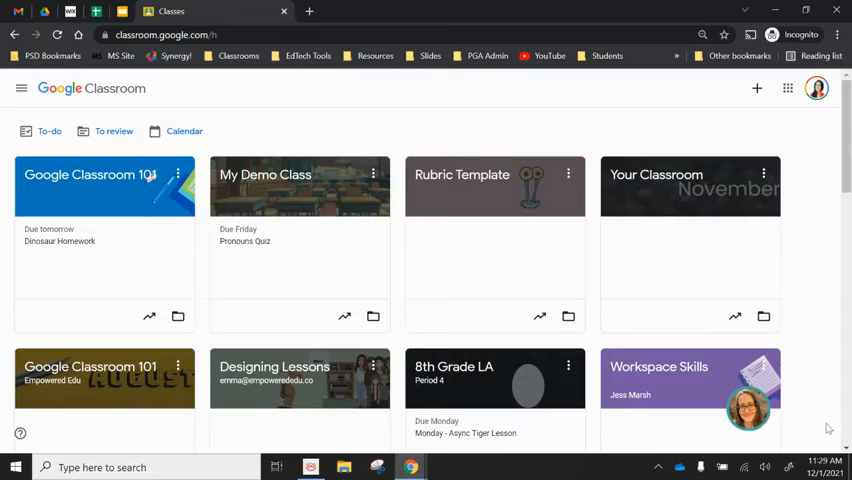
pyautogui.moveTo(116, 204)
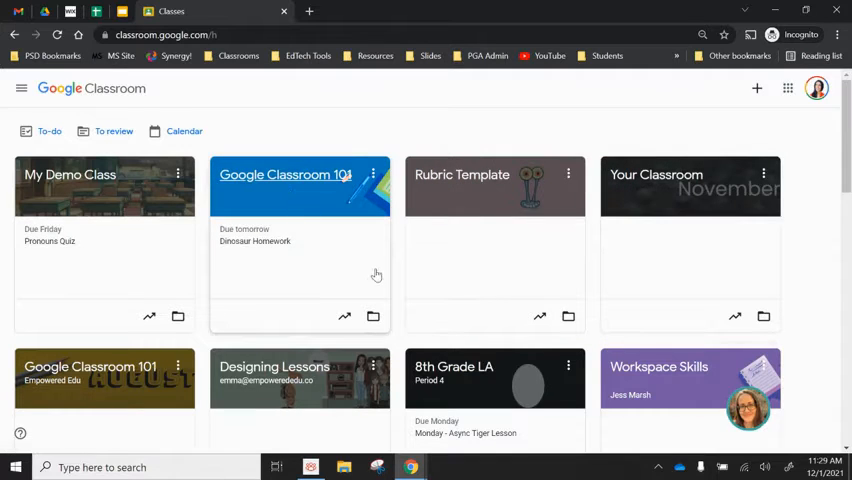
pyautogui.moveTo(348, 272)
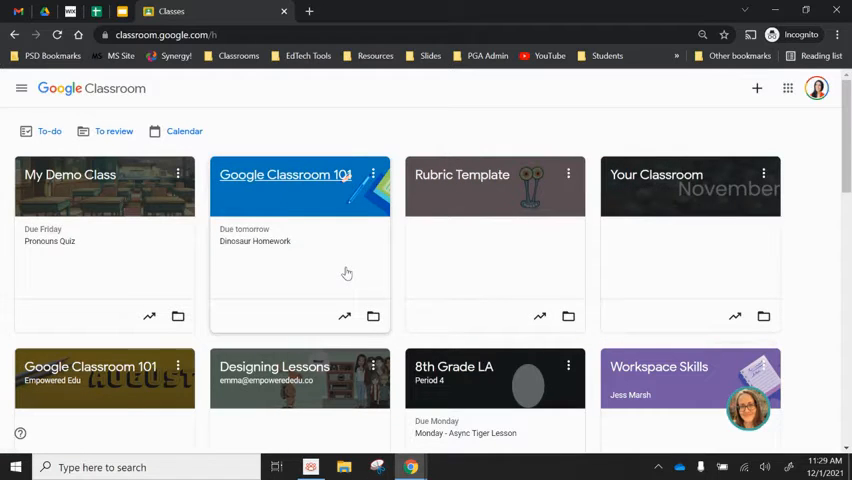
pyautogui.moveTo(432, 278)
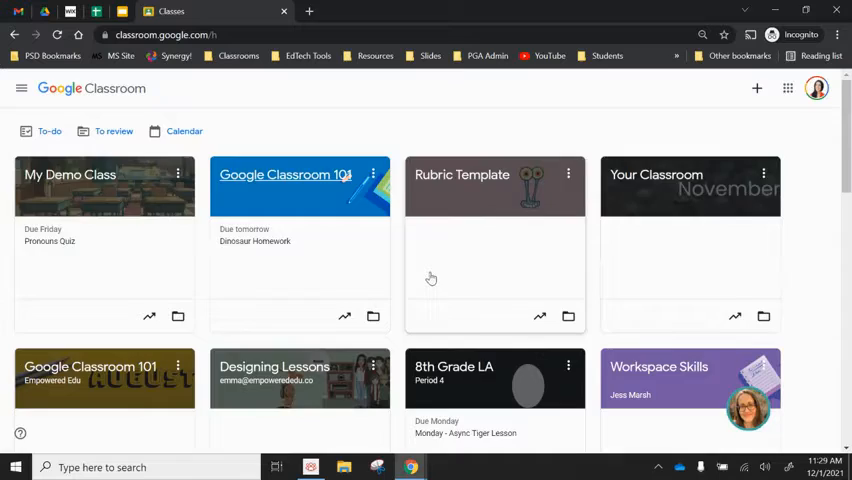
# Scroll the Classroom home page while the Google Classroom 101 card is moved after My Demo Class.
pyautogui.scroll(-3)
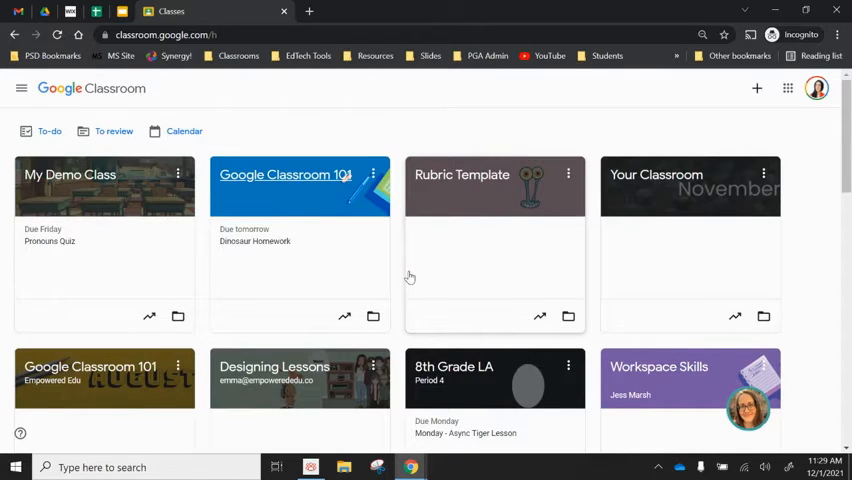
pyautogui.moveTo(392, 250)
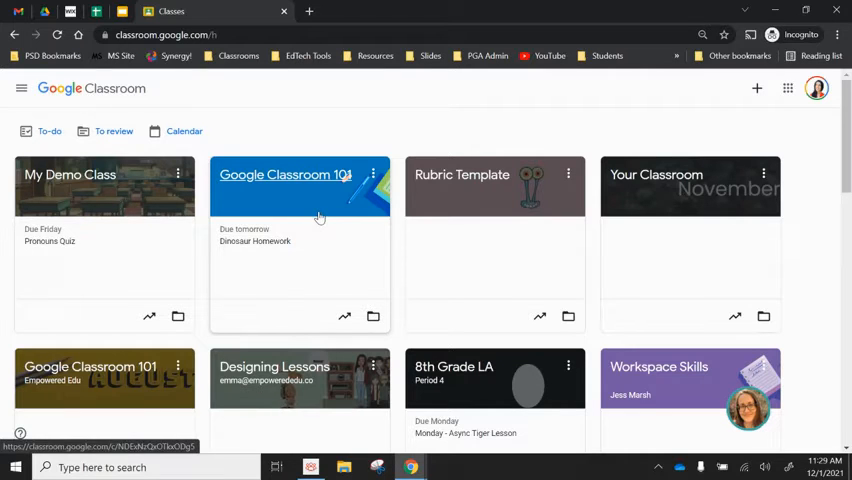
pyautogui.moveTo(268, 184)
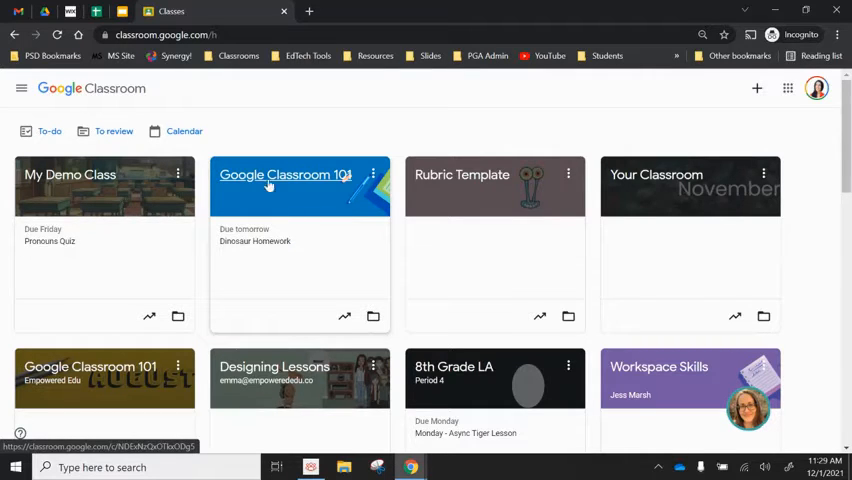
# In Google Classroom 101's Classwork, move Dinosaur Homework under the Homework topic and go back to Classes.
pyautogui.click(284, 176)
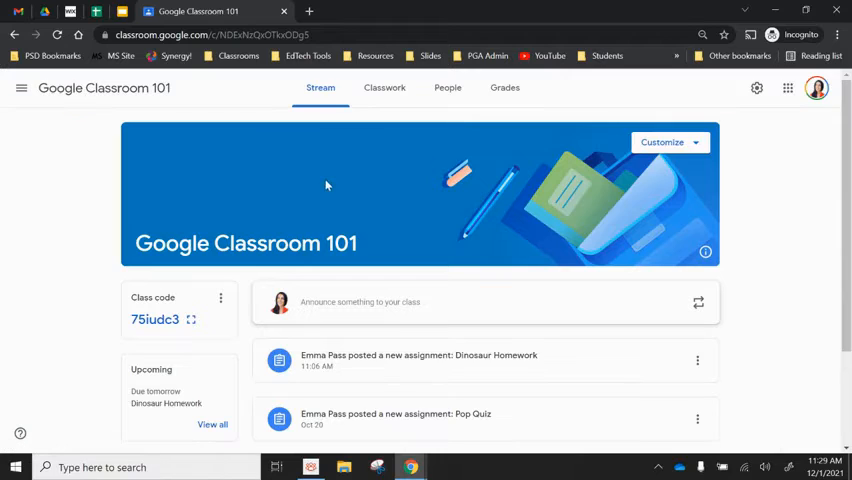
pyautogui.moveTo(340, 184)
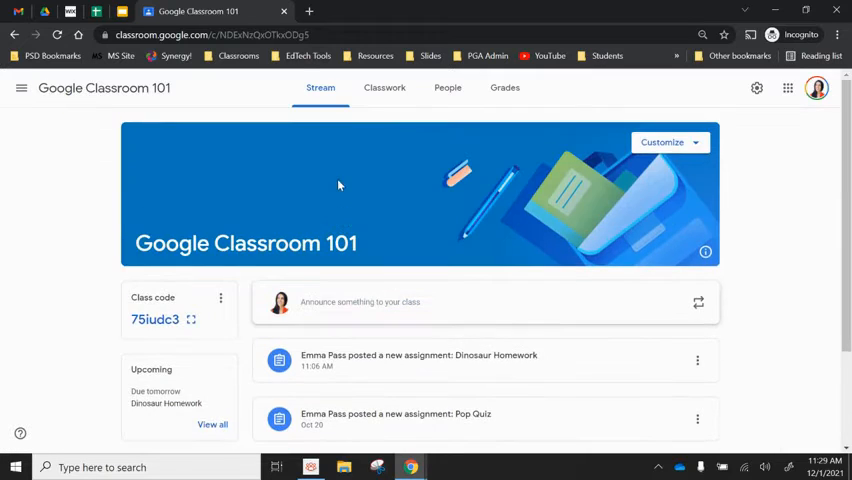
pyautogui.click(384, 88)
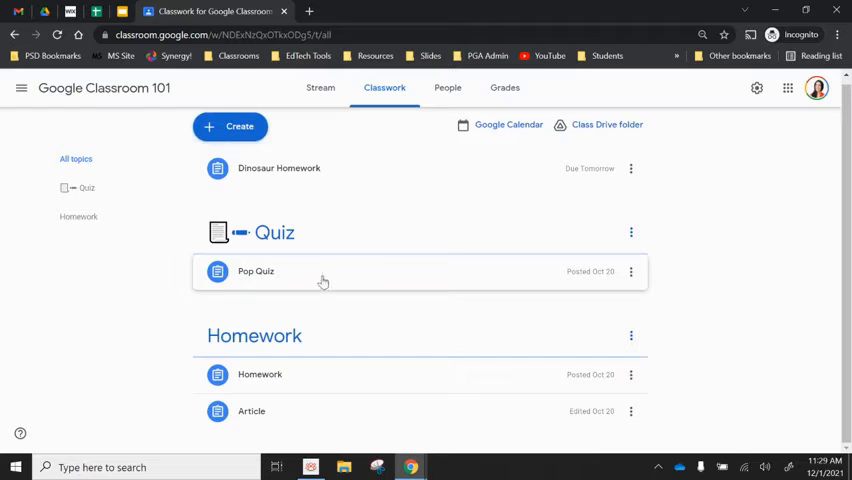
pyautogui.moveTo(404, 368)
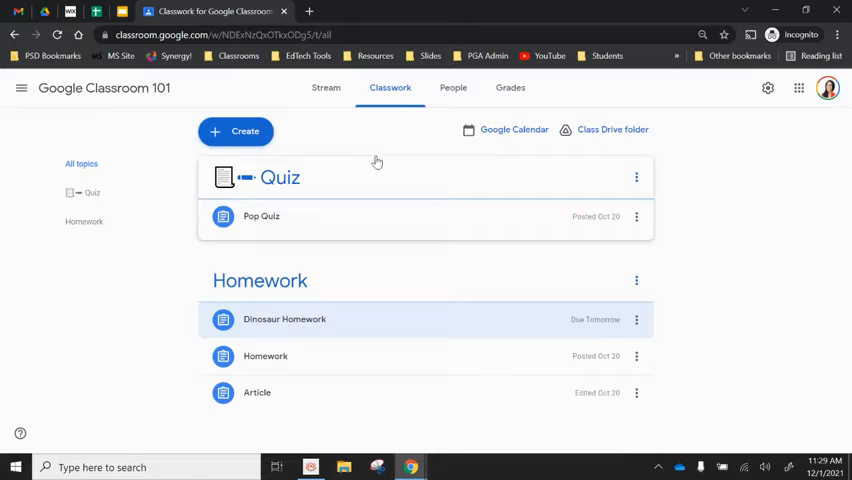
pyautogui.moveTo(376, 352)
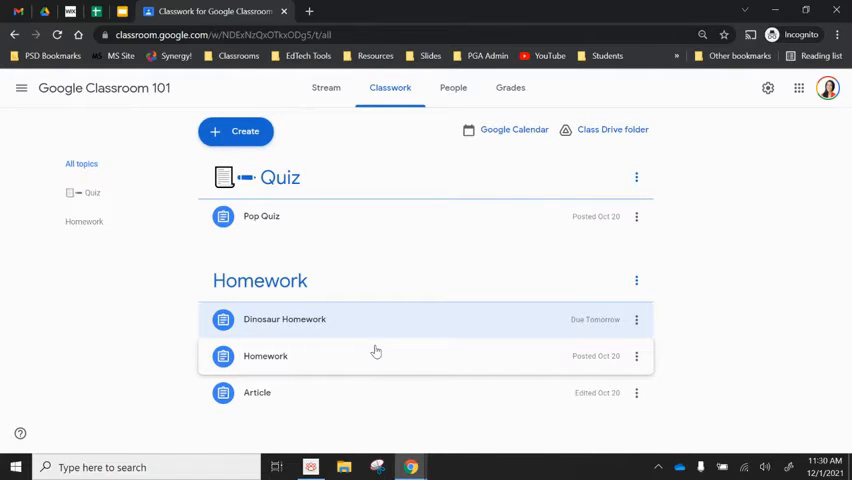
pyautogui.click(236, 132)
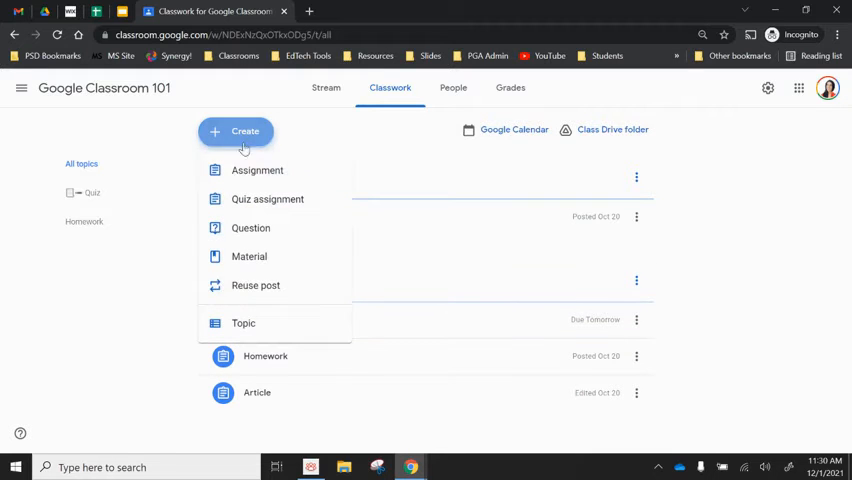
pyautogui.moveTo(154, 314)
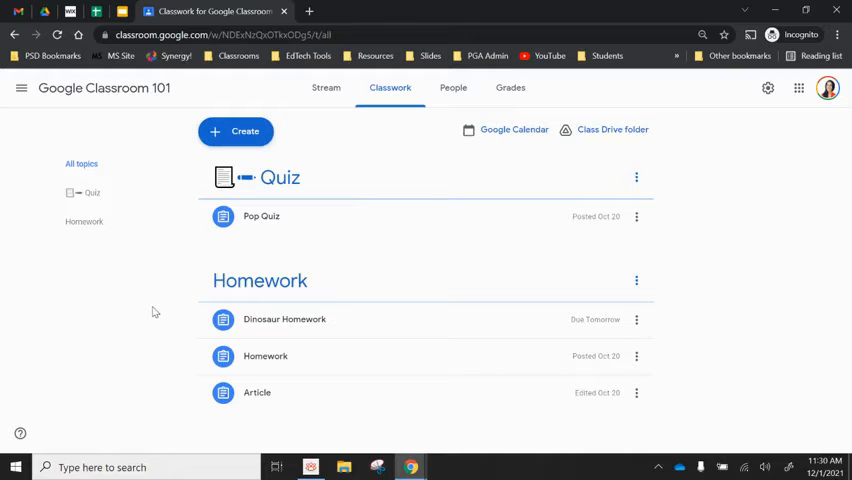
pyautogui.click(22, 88)
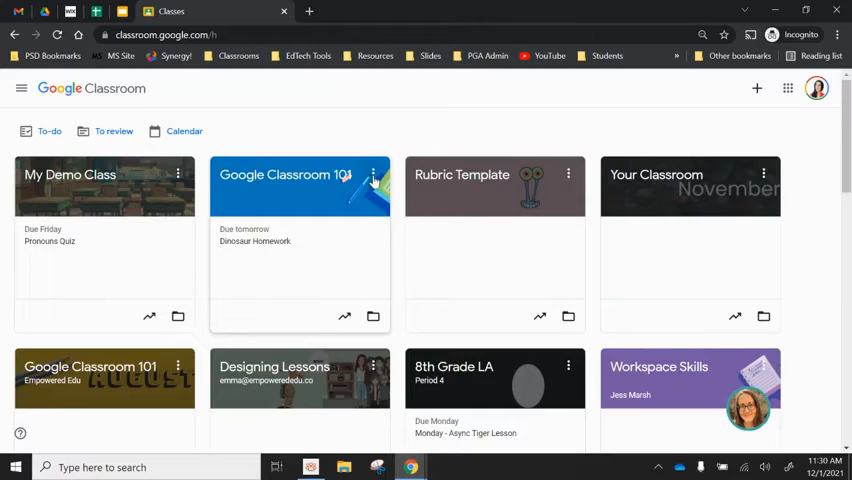
# Copy Google Classroom 101 via its card menu, dropping 'Copy of' from the name and setting Section to 2.
pyautogui.click(372, 176)
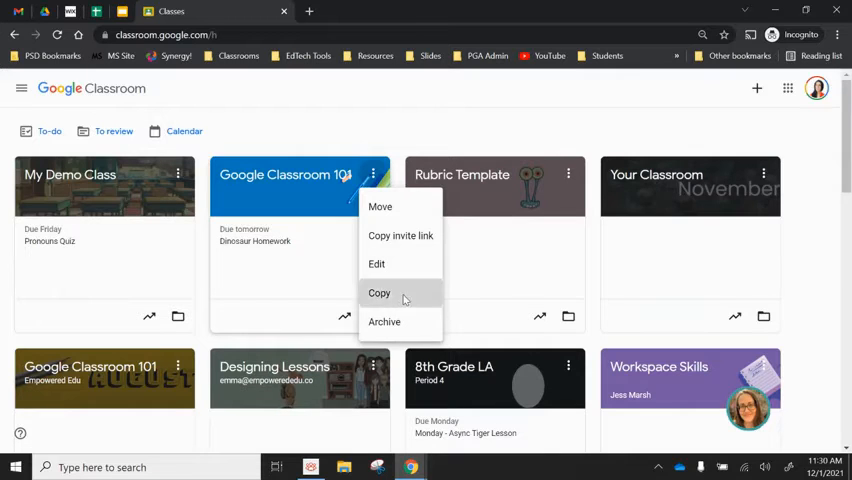
pyautogui.click(378, 292)
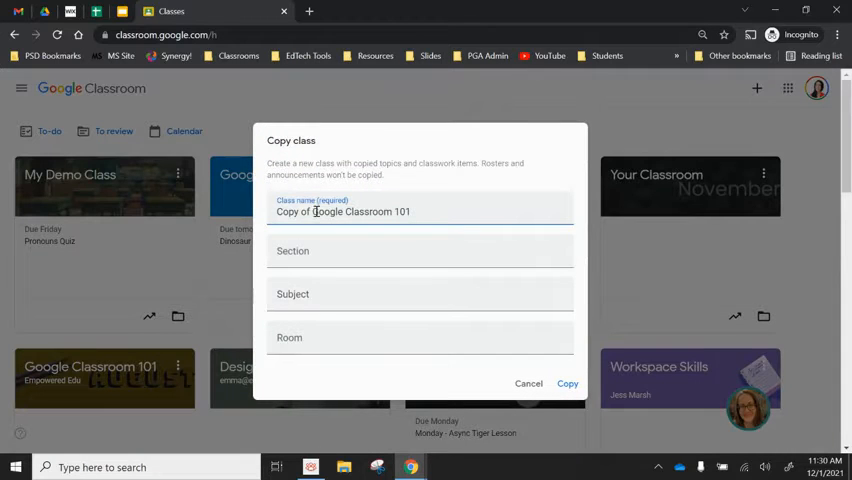
pyautogui.doubleClick(290, 212)
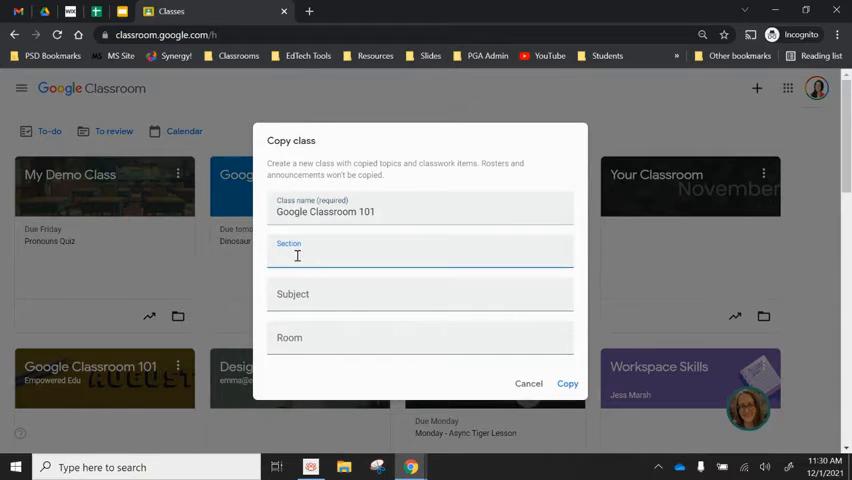
pyautogui.write('2')
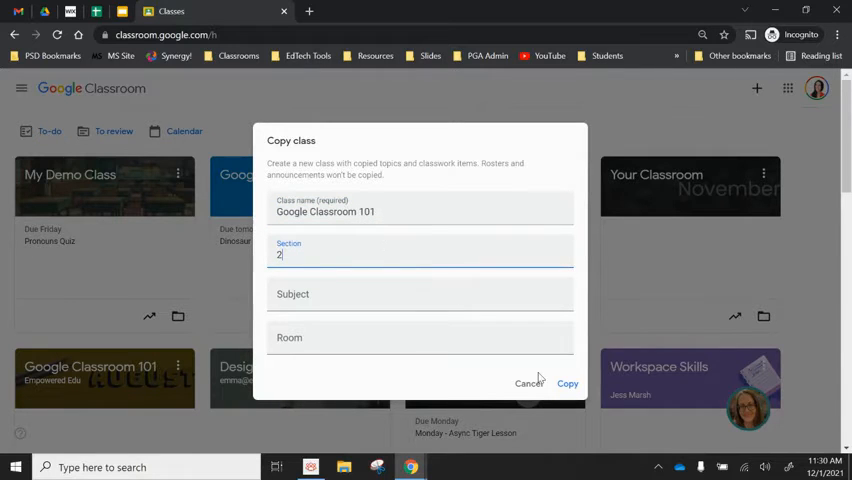
pyautogui.click(566, 384)
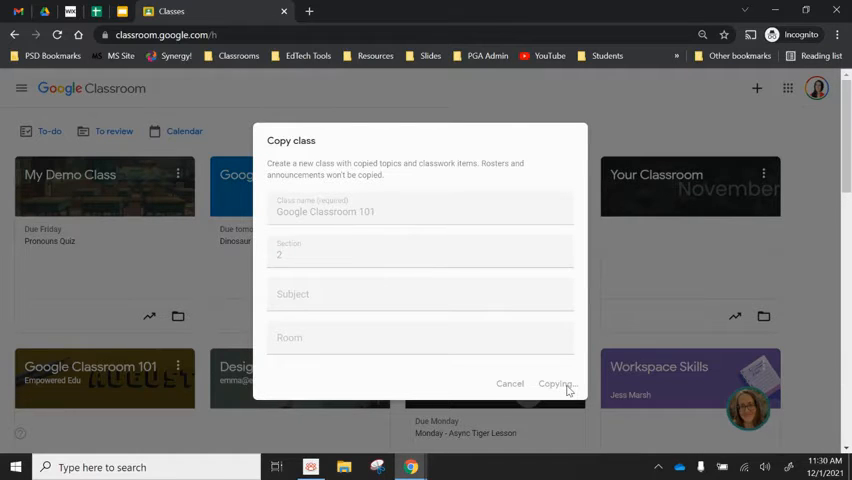
pyautogui.click(552, 384)
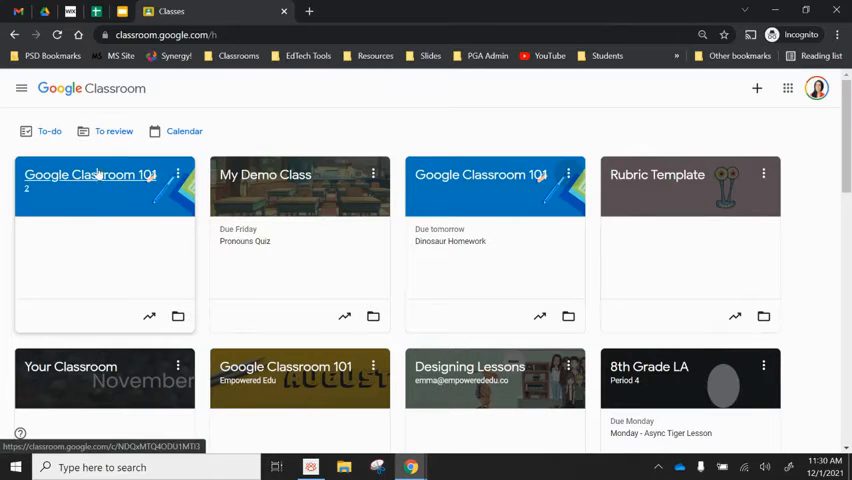
# Open the copied Google Classroom 101 (section 2) and show its Classwork with draft Quiz and Homework items.
pyautogui.click(90, 176)
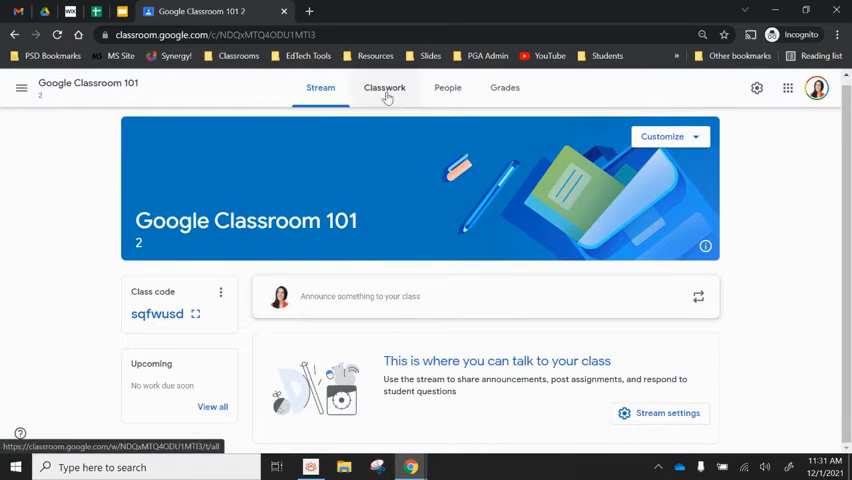
pyautogui.click(384, 88)
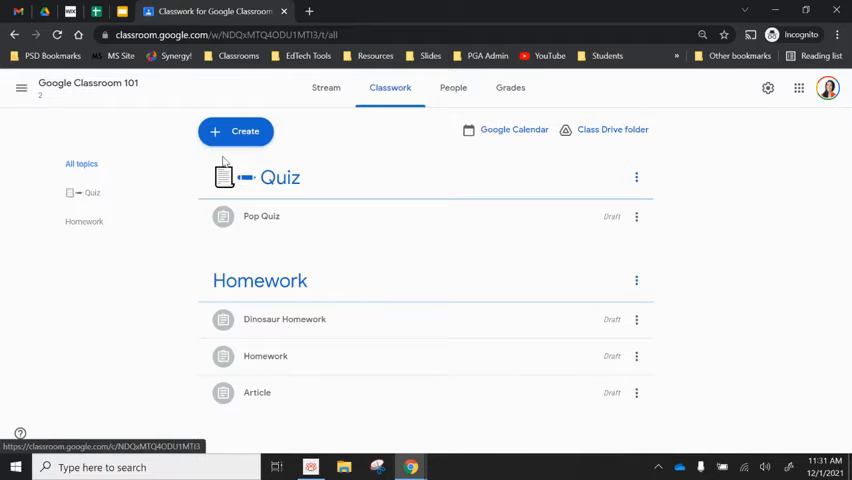
pyautogui.moveTo(284, 400)
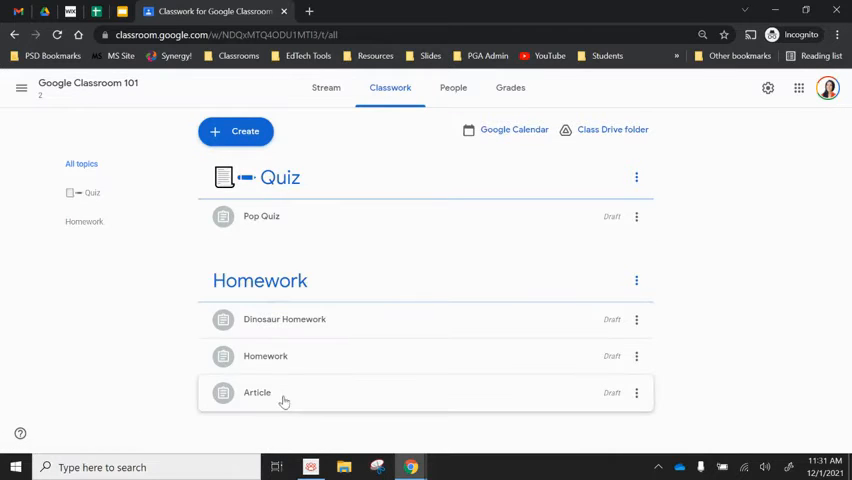
pyautogui.moveTo(264, 222)
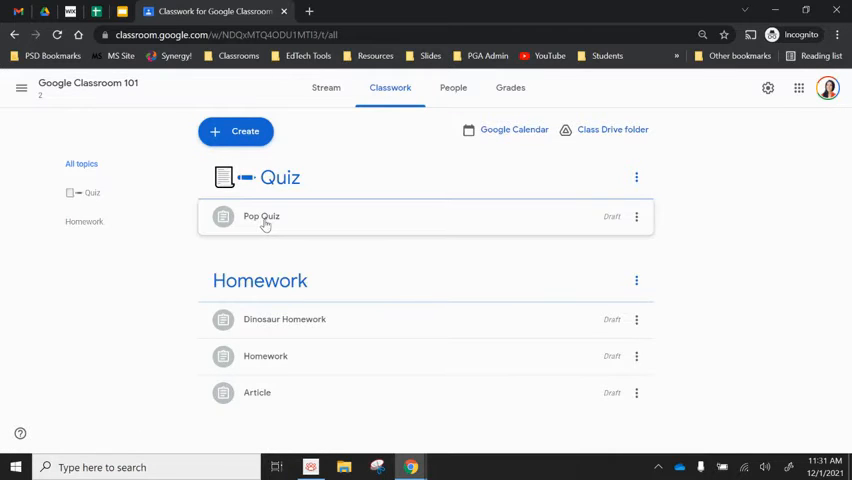
pyautogui.moveTo(612, 228)
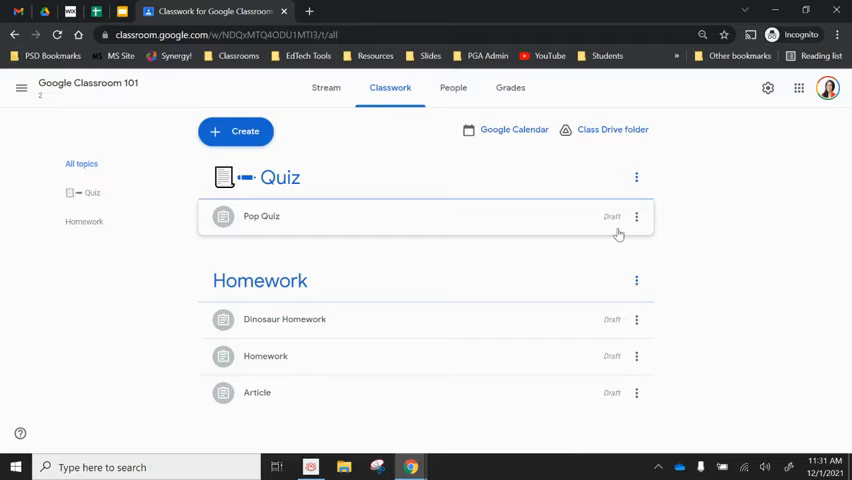
# Edit the Pop Quiz draft and assign it so it is posted to students.
pyautogui.click(636, 216)
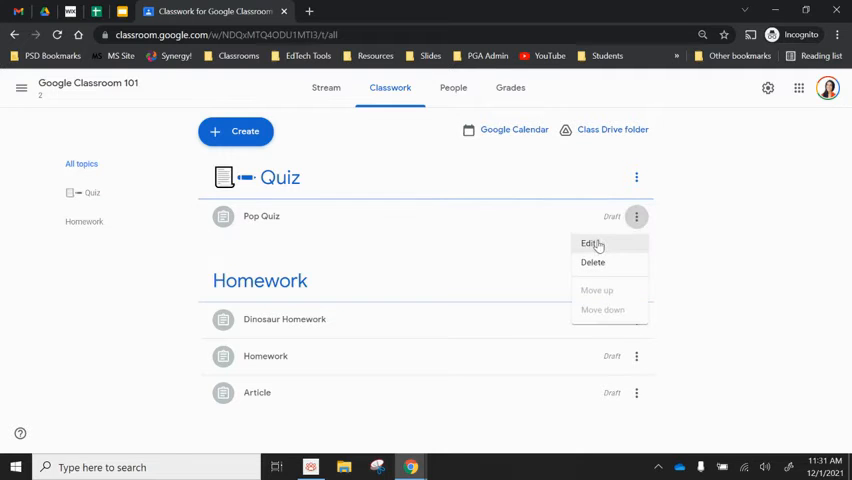
pyautogui.click(588, 244)
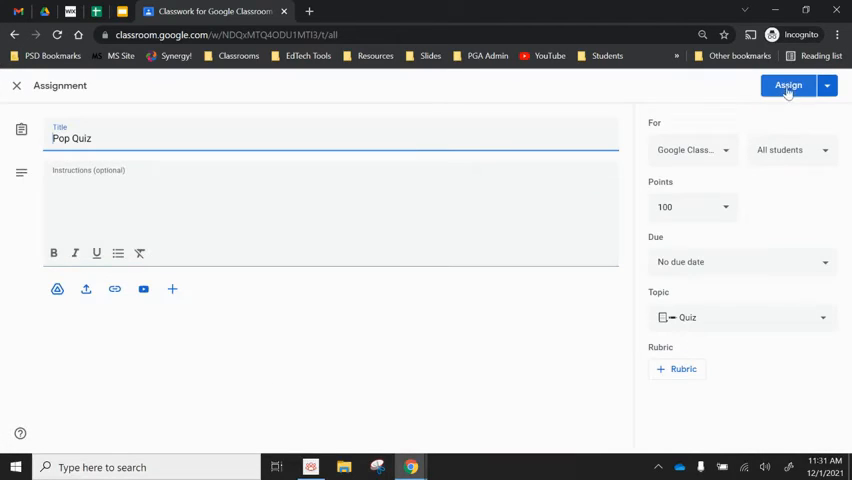
pyautogui.click(784, 84)
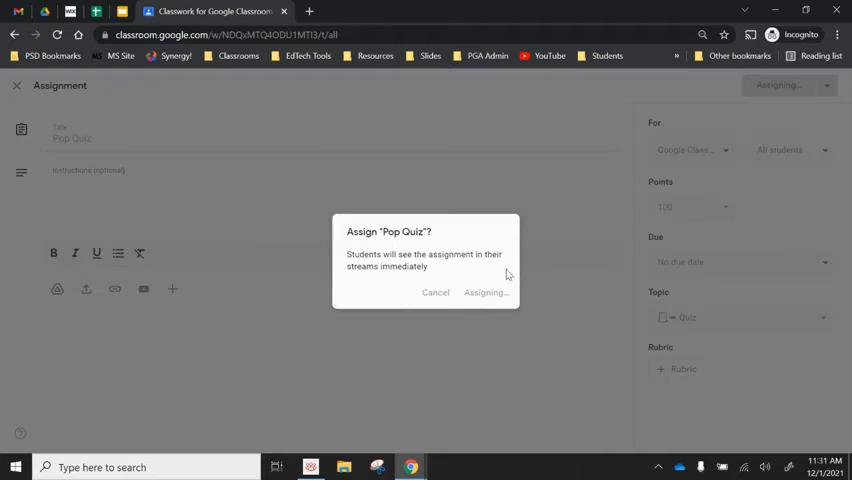
pyautogui.click(484, 292)
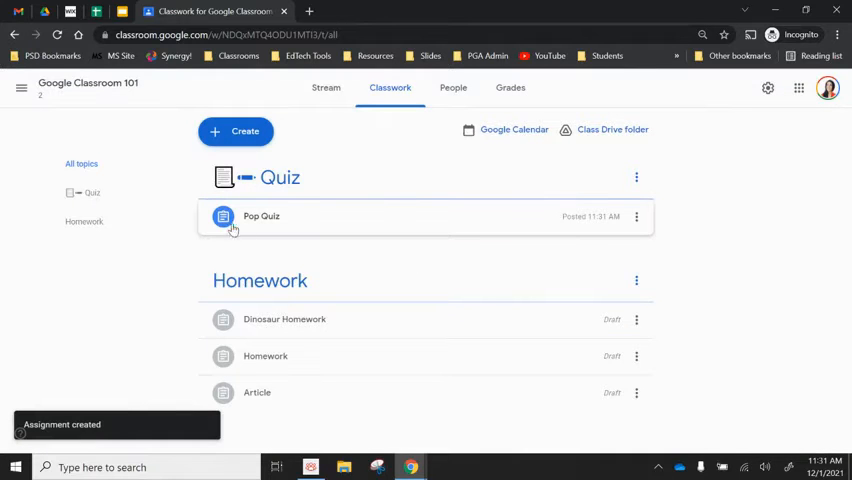
pyautogui.moveTo(270, 192)
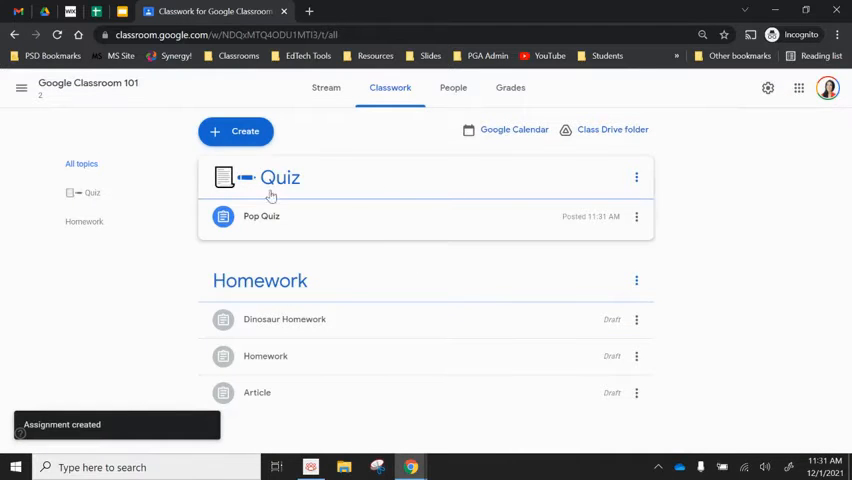
pyautogui.moveTo(368, 220)
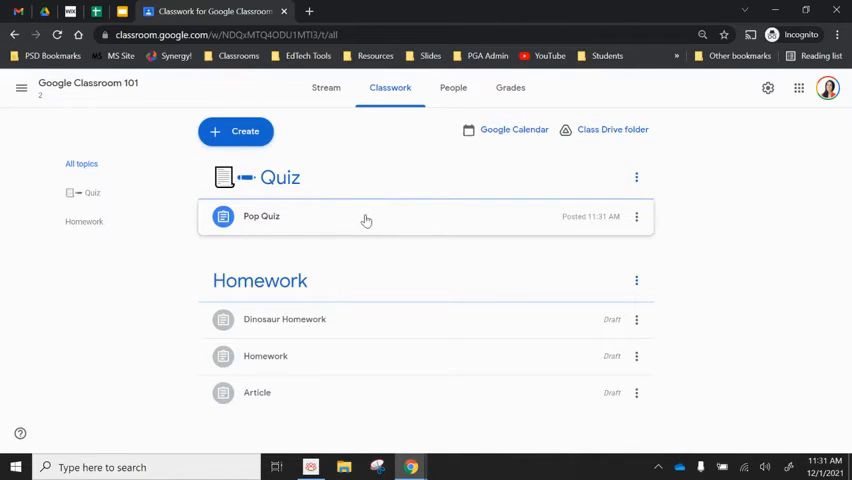
pyautogui.moveTo(624, 336)
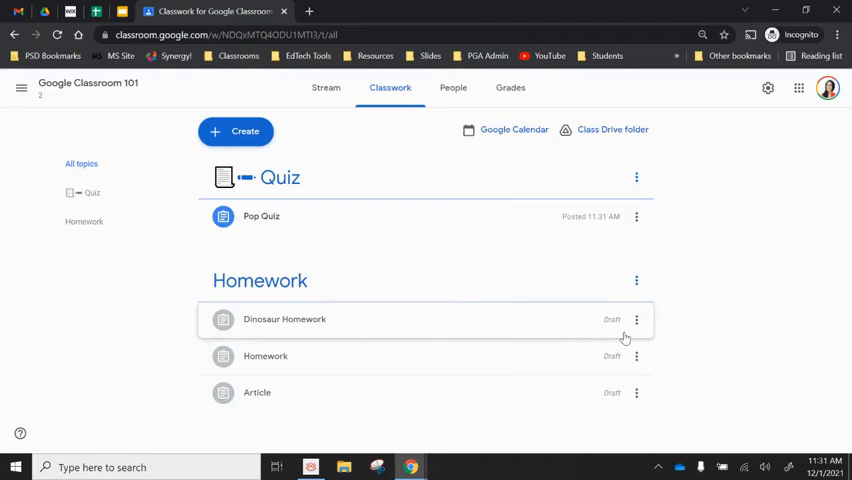
pyautogui.moveTo(620, 338)
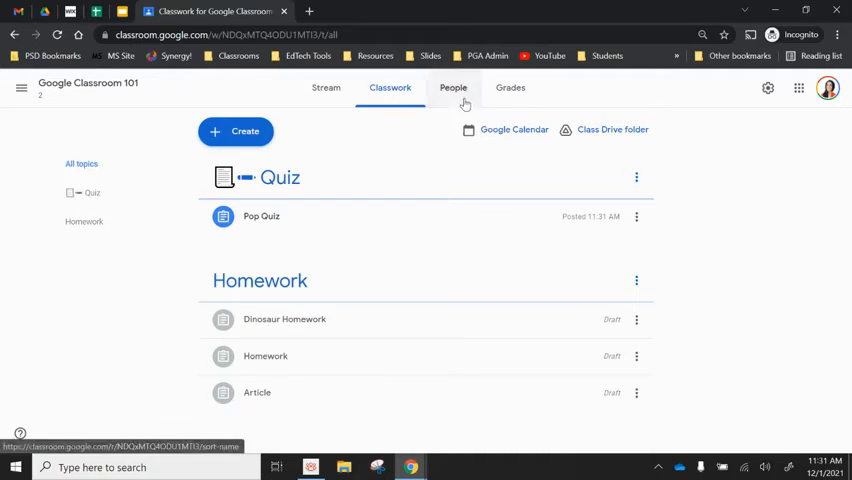
# View the class's People roster, then return to the Classes dashboard from the main menu.
pyautogui.click(452, 88)
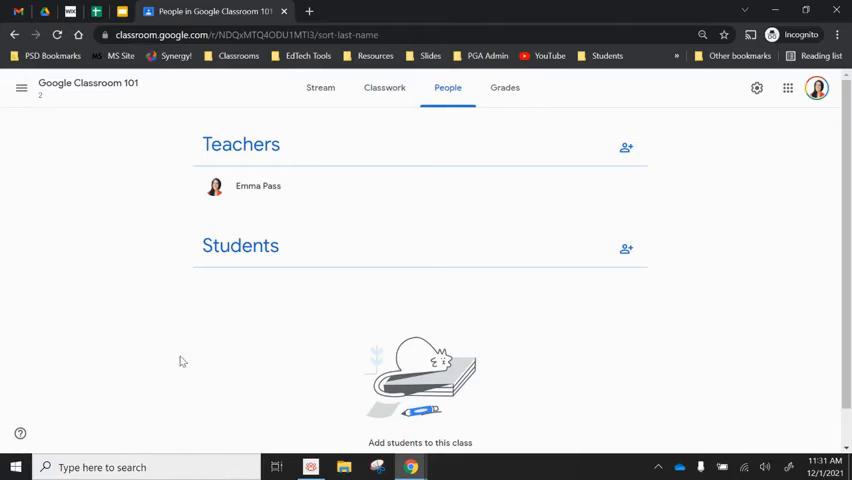
pyautogui.moveTo(324, 308)
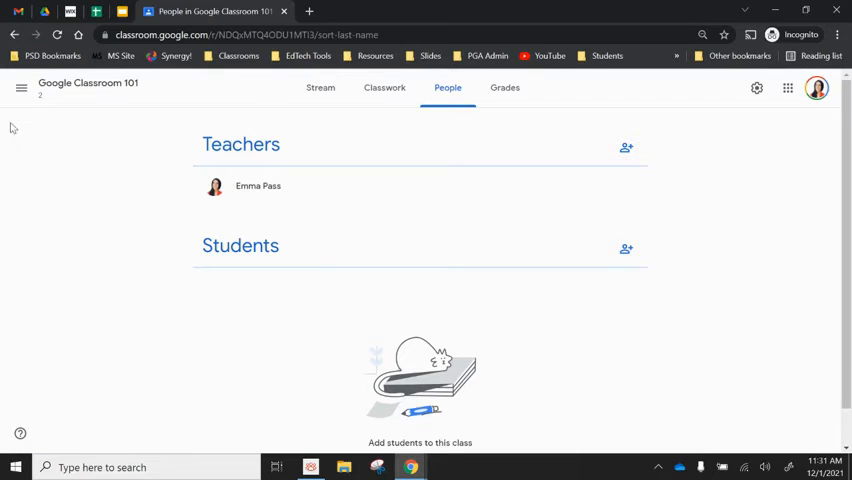
pyautogui.click(20, 88)
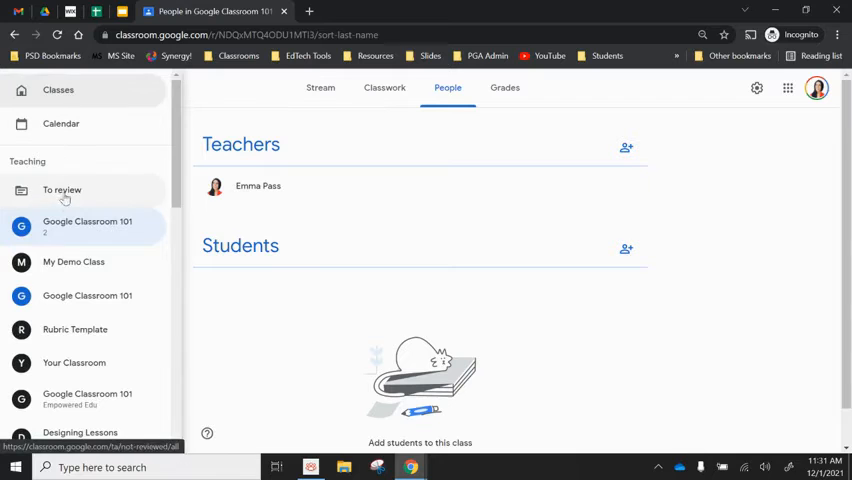
pyautogui.click(56, 90)
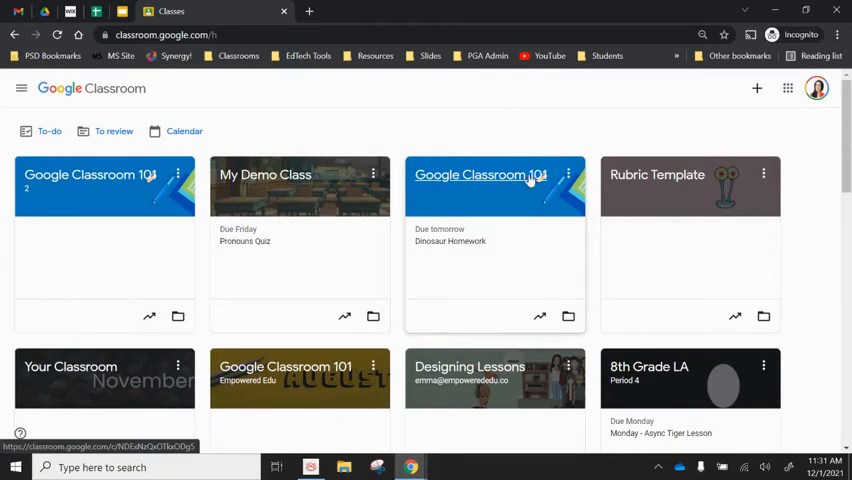
# Archive the original Google Classroom 101 class from its card menu and confirm.
pyautogui.click(568, 174)
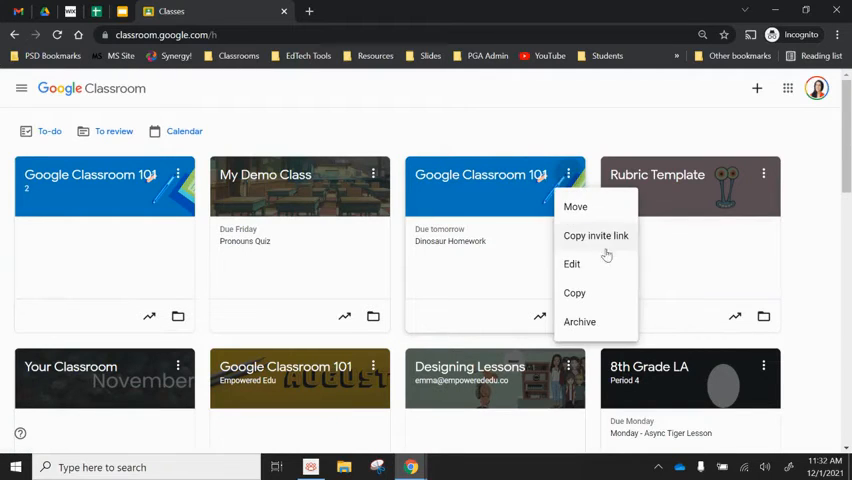
pyautogui.click(580, 320)
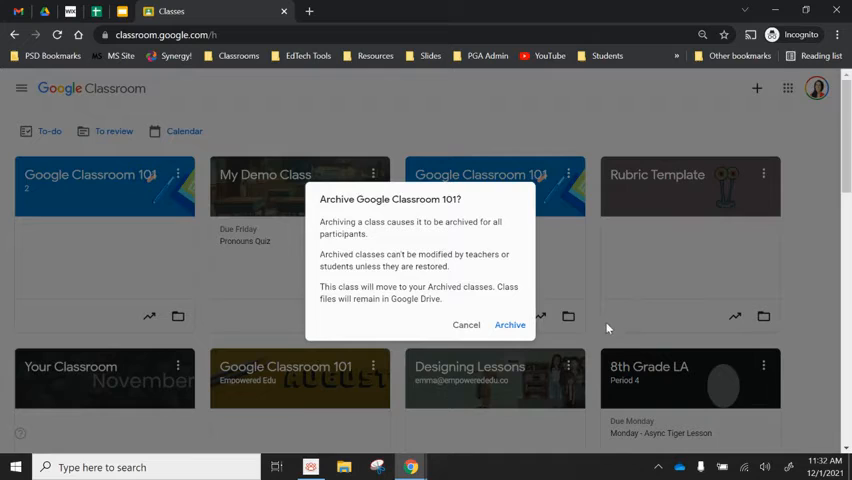
pyautogui.moveTo(388, 244)
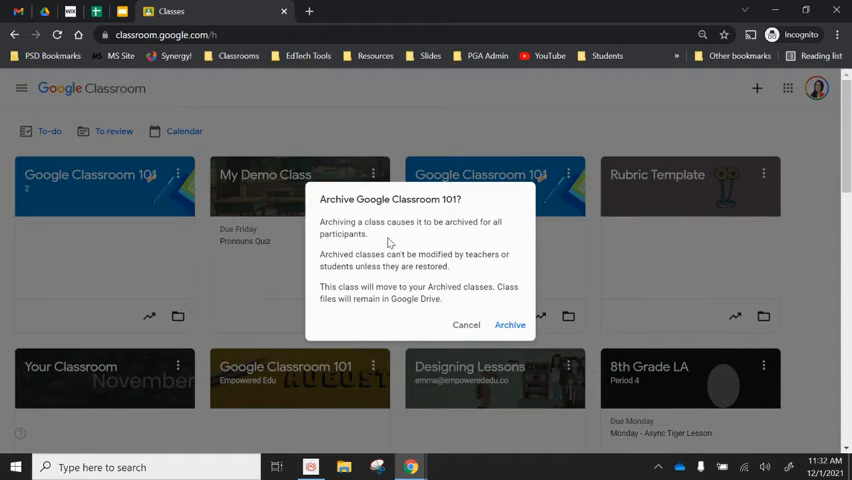
pyautogui.moveTo(482, 234)
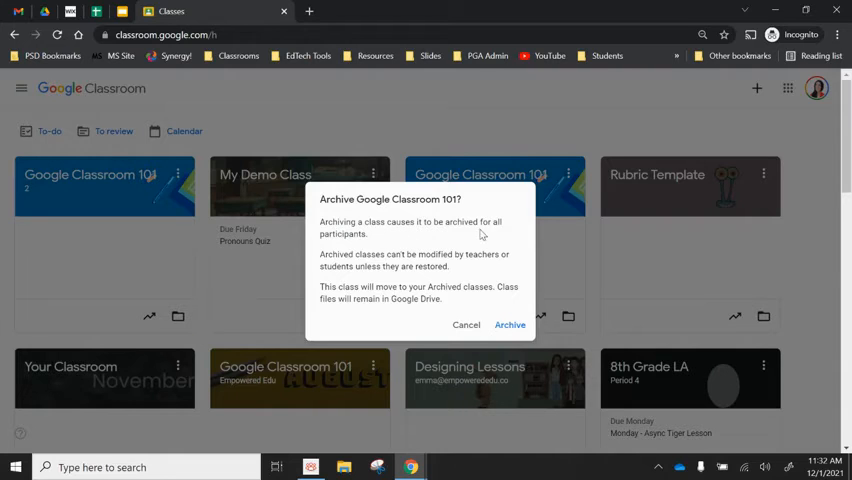
pyautogui.moveTo(476, 238)
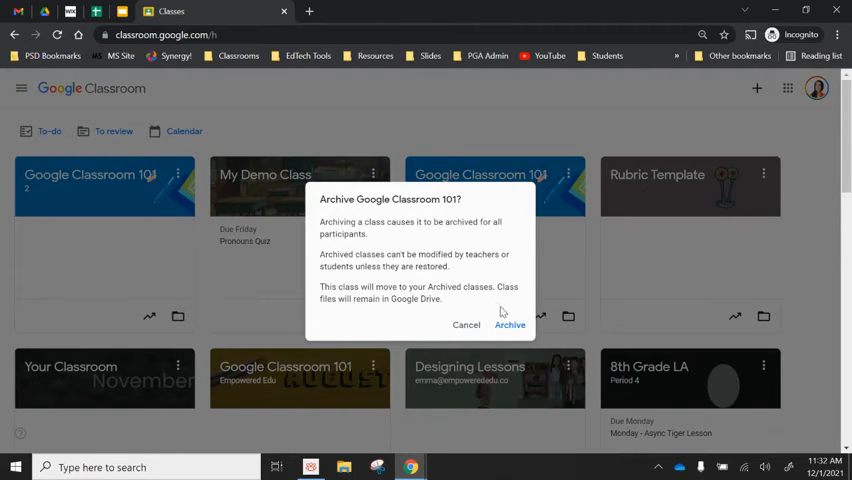
pyautogui.click(510, 324)
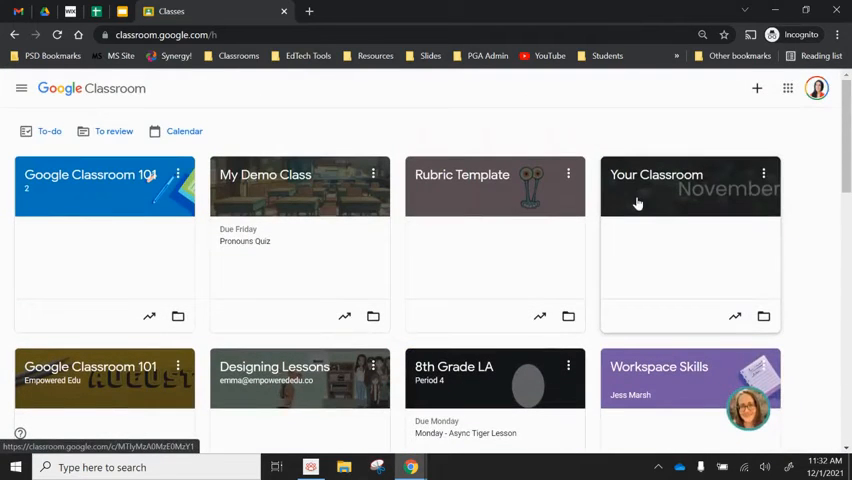
pyautogui.moveTo(634, 178)
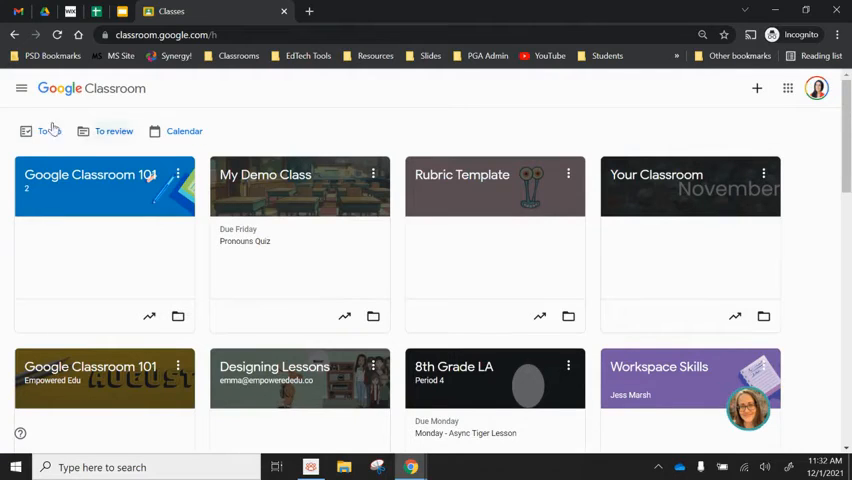
pyautogui.moveTo(20, 88)
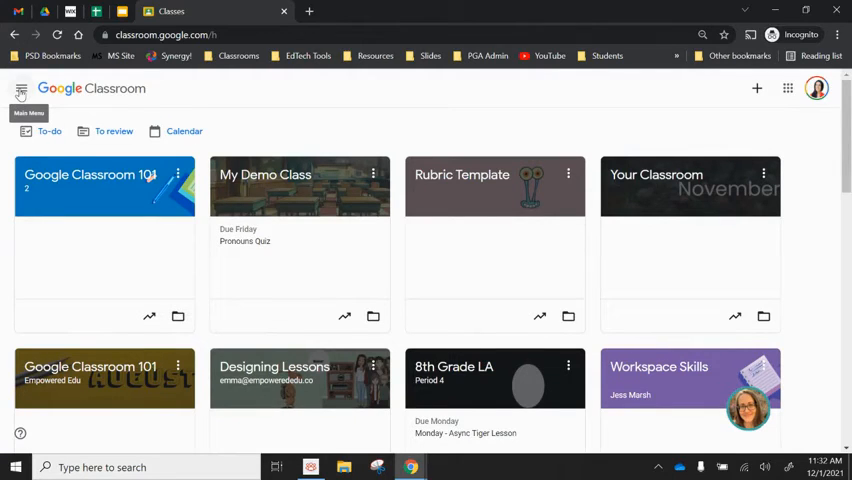
# Go to Archived classes from the main menu and bring up the options for Google Classroom 101.
pyautogui.click(20, 88)
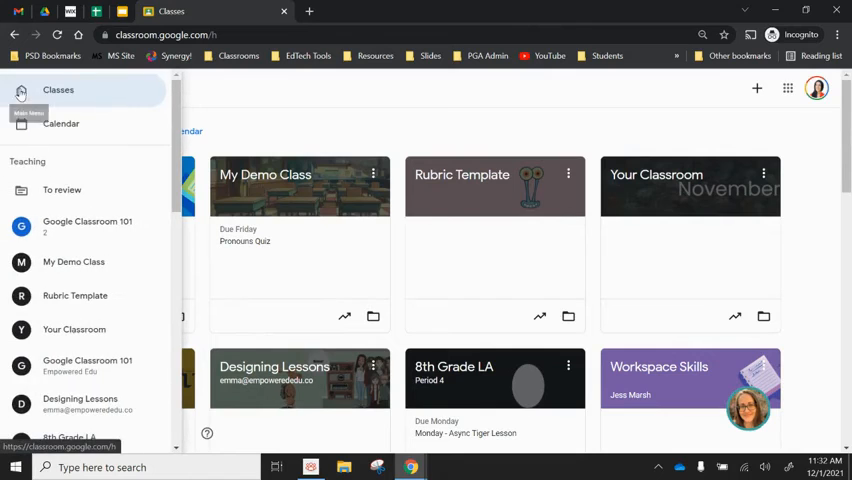
pyautogui.scroll(-3)
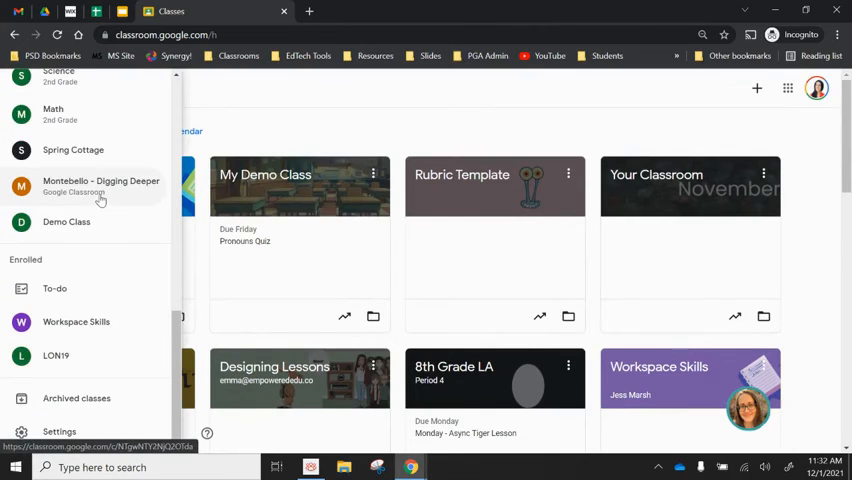
pyautogui.scroll(-3)
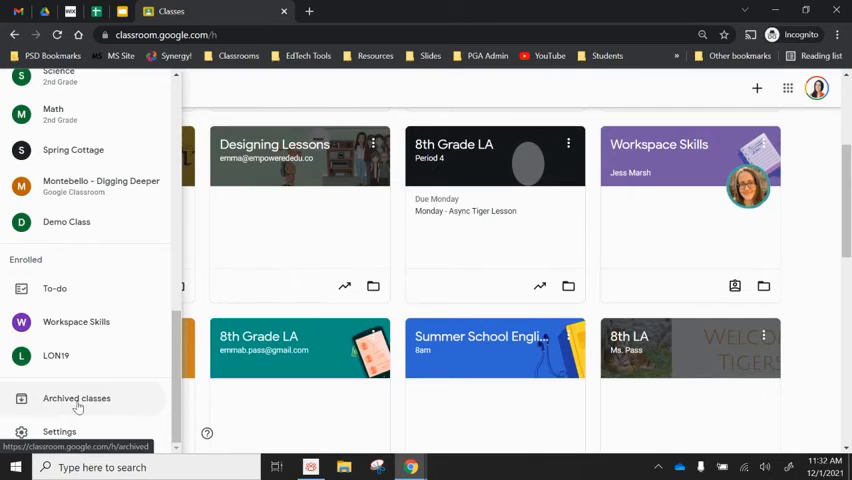
pyautogui.click(76, 398)
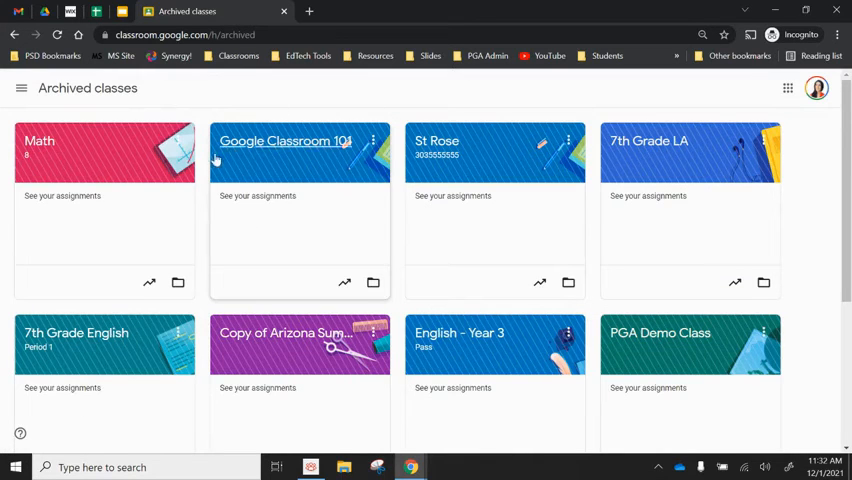
pyautogui.moveTo(278, 168)
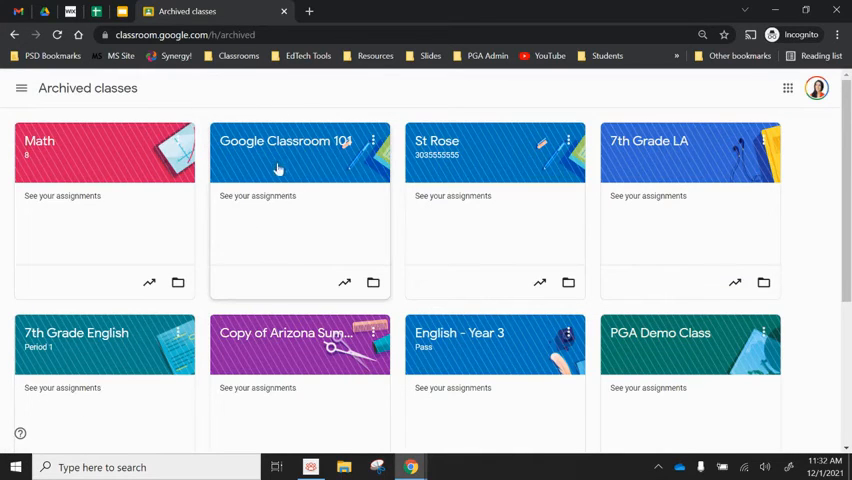
pyautogui.moveTo(214, 168)
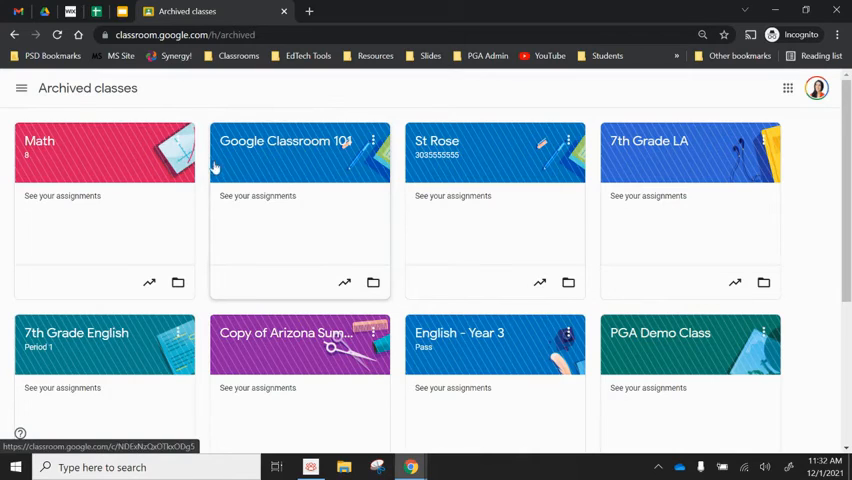
pyautogui.moveTo(376, 144)
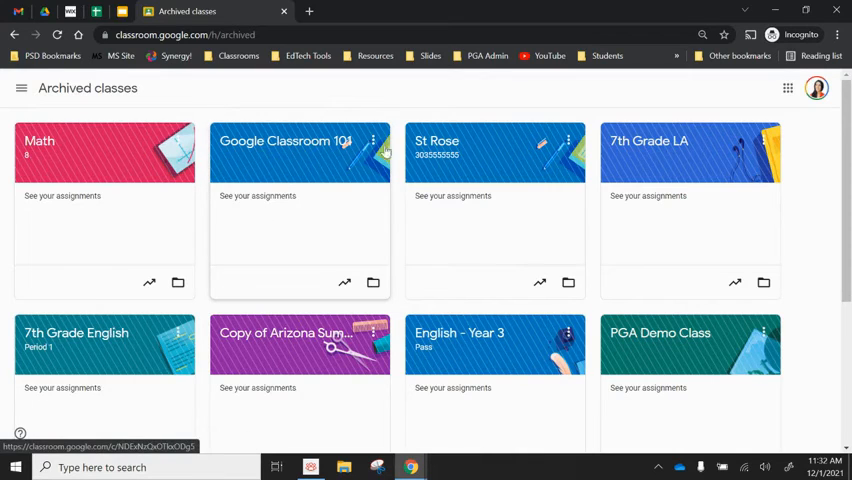
pyautogui.click(372, 140)
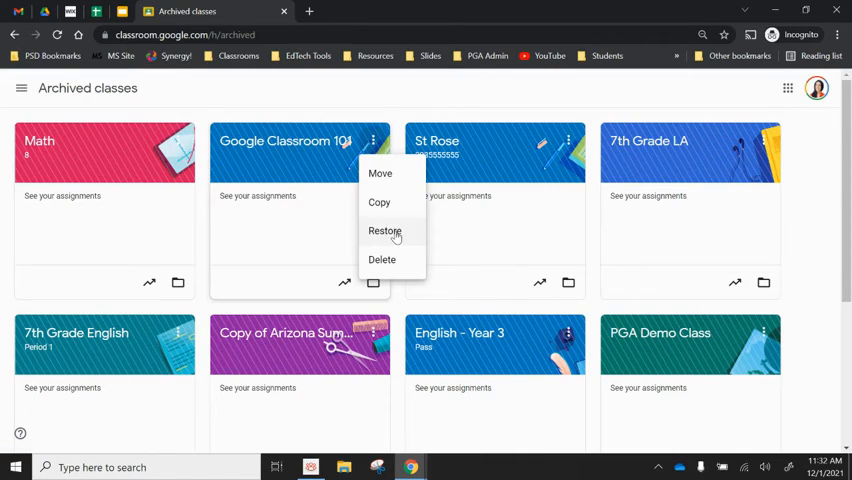
pyautogui.moveTo(390, 236)
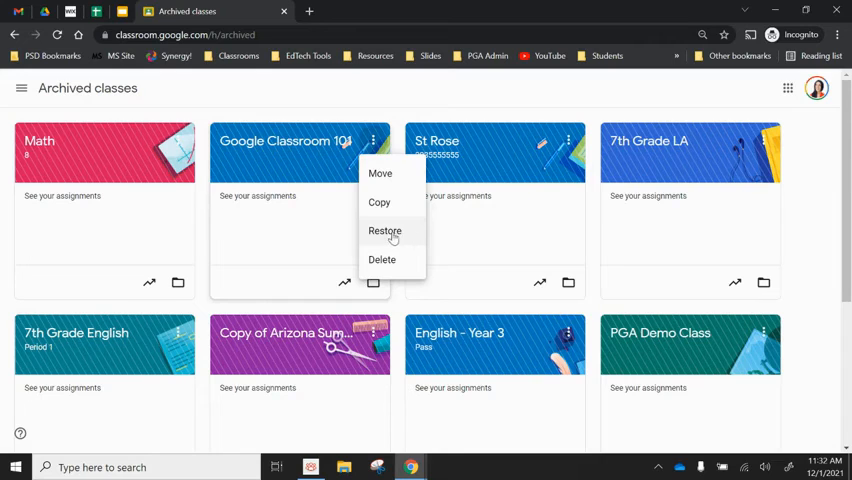
pyautogui.moveTo(396, 238)
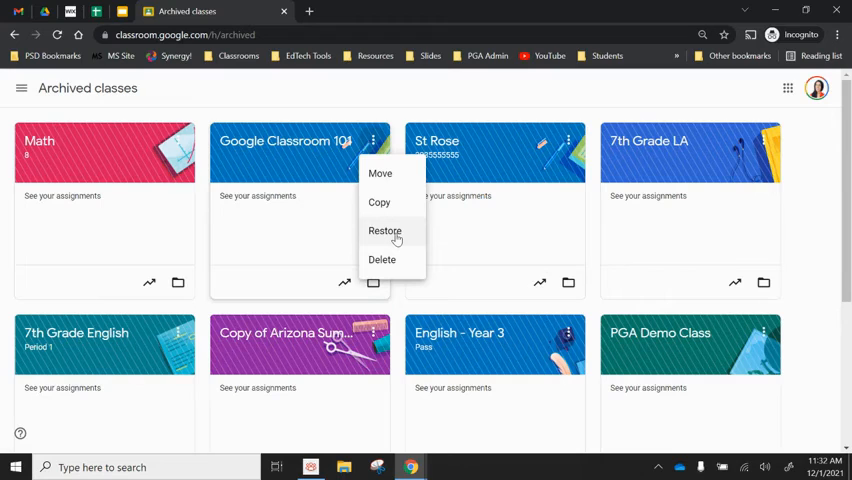
pyautogui.moveTo(412, 270)
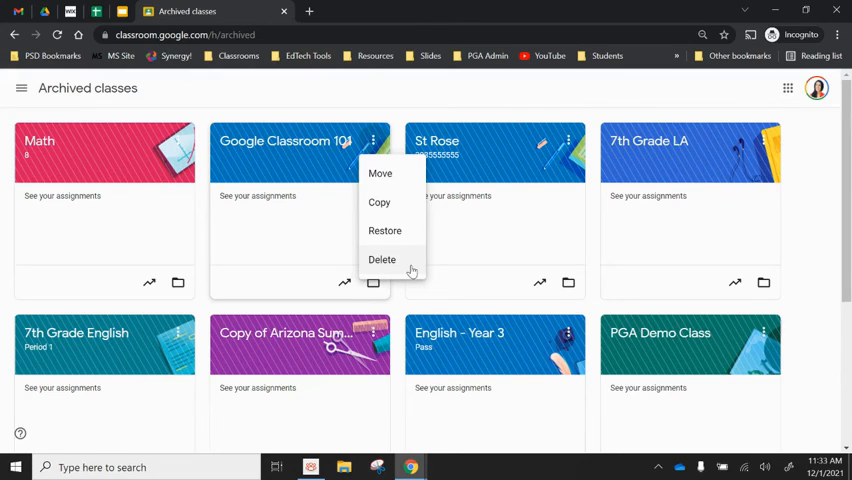
pyautogui.moveTo(396, 260)
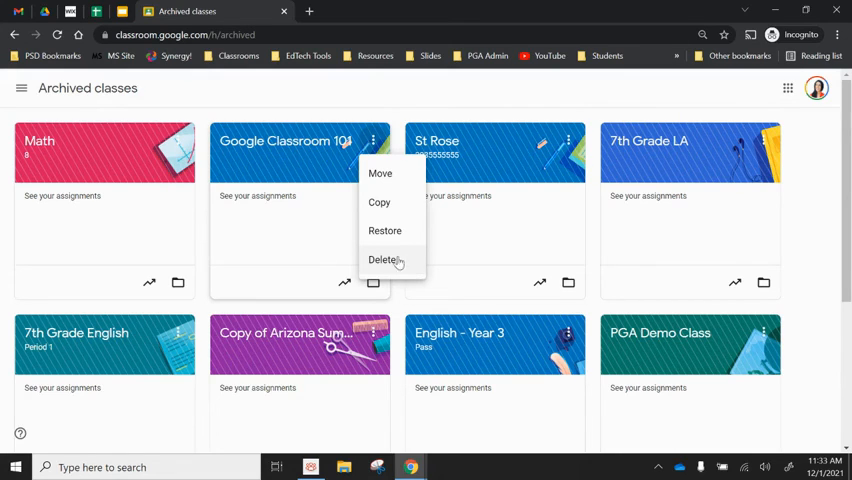
pyautogui.moveTo(404, 270)
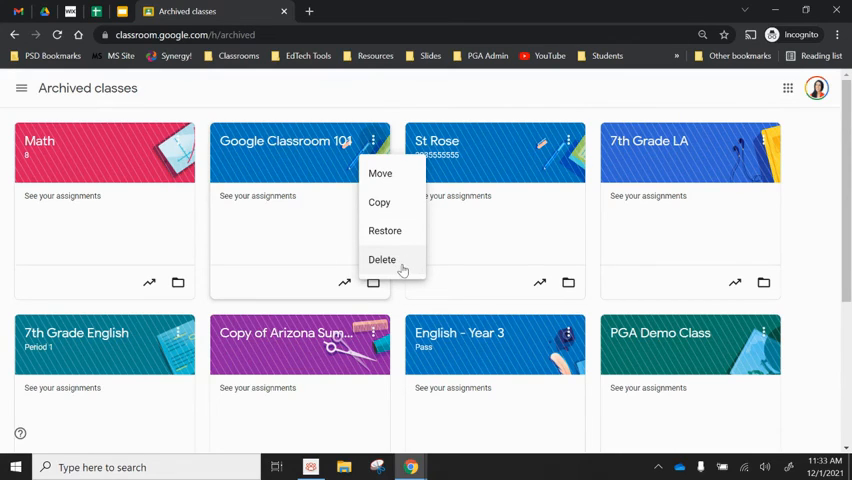
pyautogui.moveTo(400, 252)
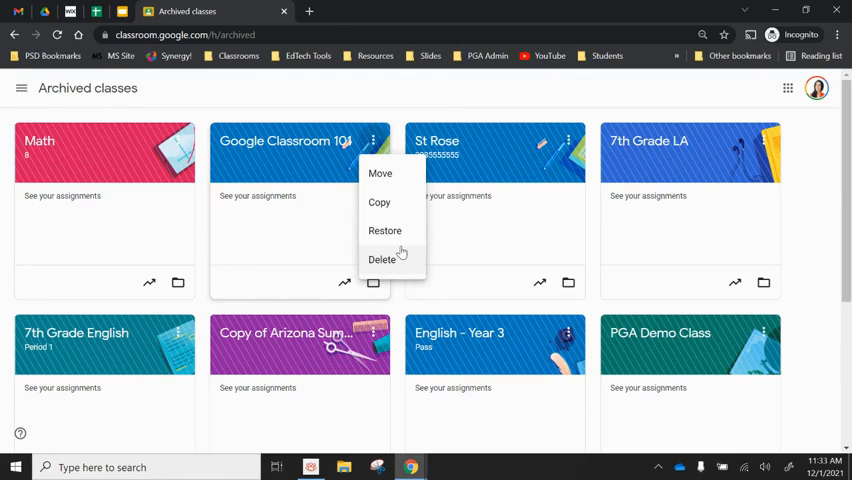
pyautogui.moveTo(404, 262)
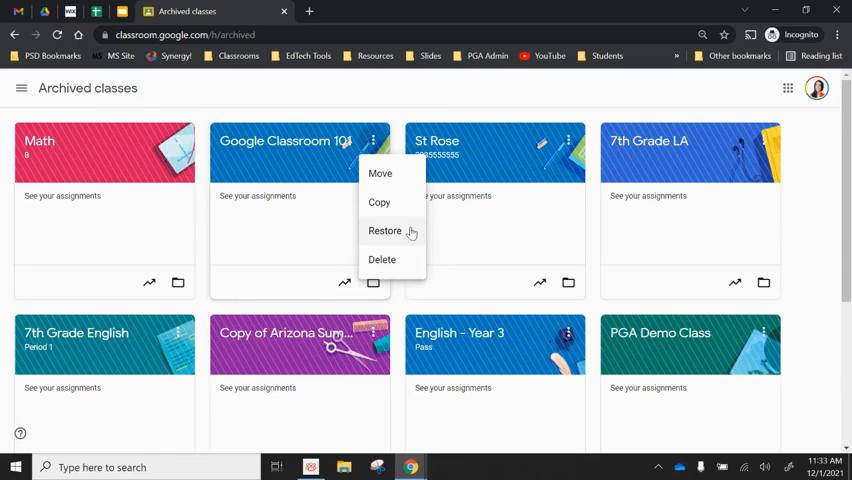
# Restore Google Classroom 101 to the active dashboard, then go to the website's Blog page.
pyautogui.click(384, 230)
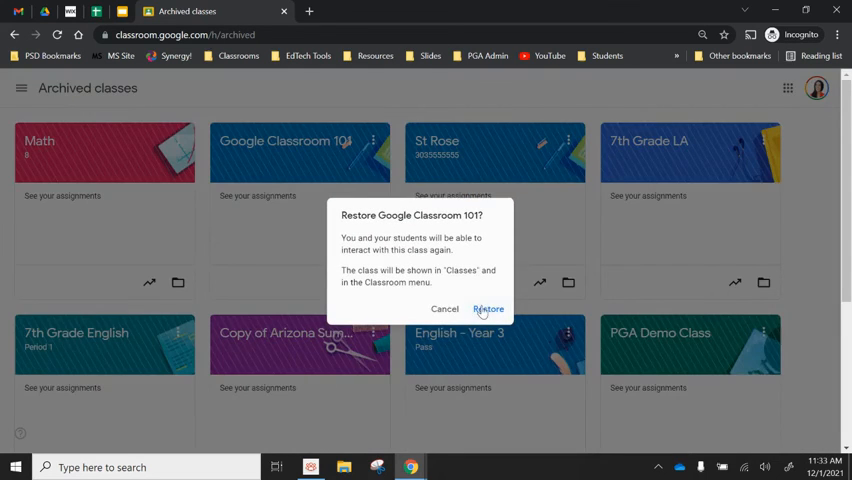
pyautogui.click(488, 308)
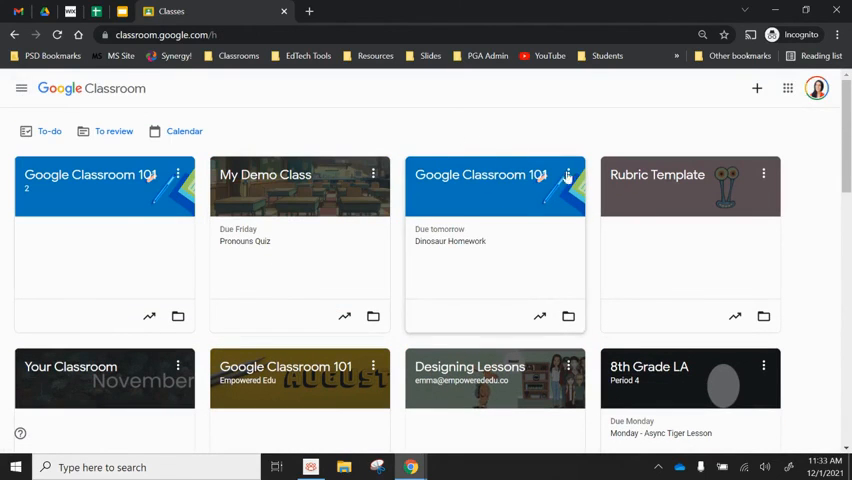
pyautogui.moveTo(440, 170)
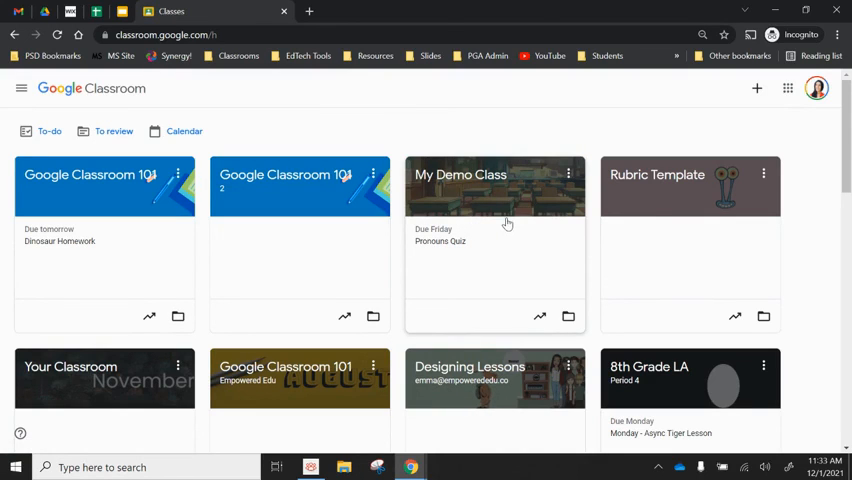
pyautogui.moveTo(384, 436)
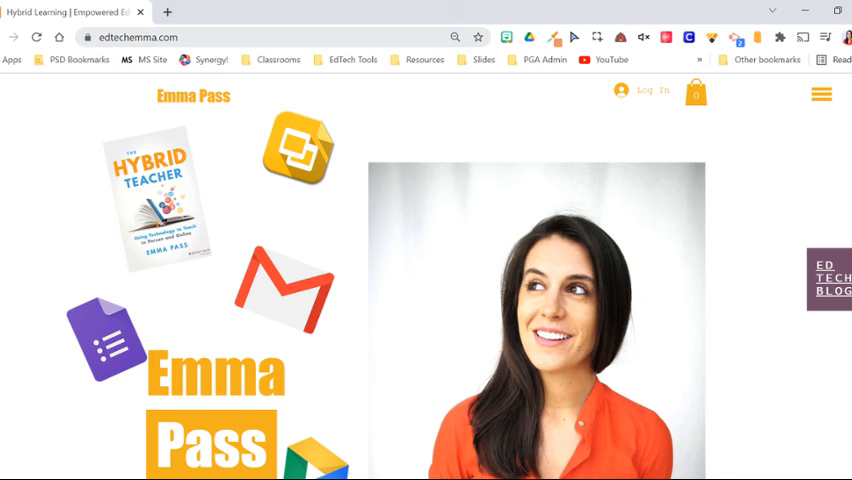
pyautogui.click(832, 278)
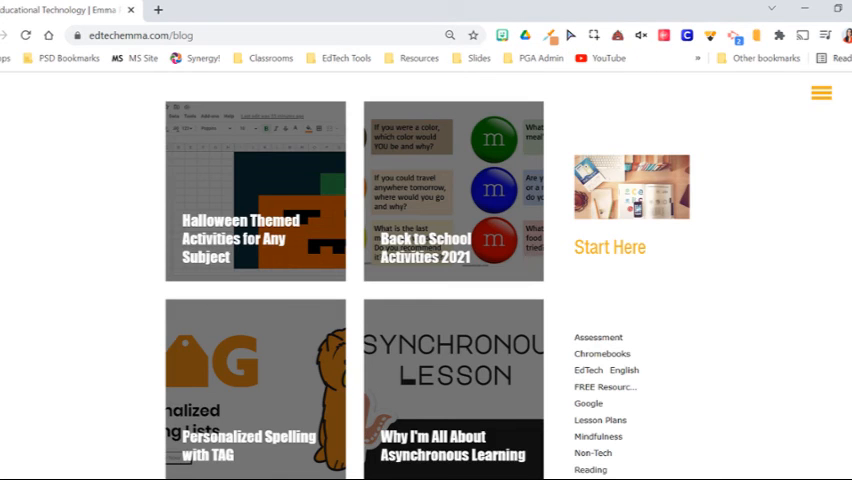